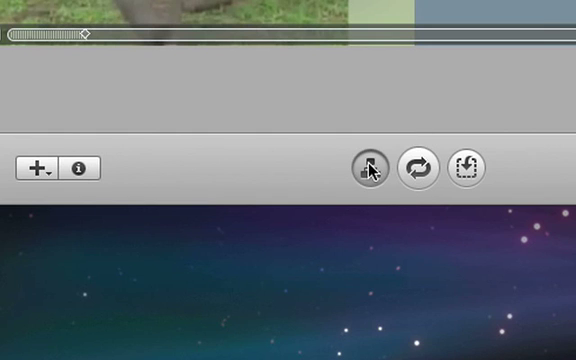
Show the project map, where the empty 'Add Movie Here' button is flagged as missing its movie.
left_click(372, 164)
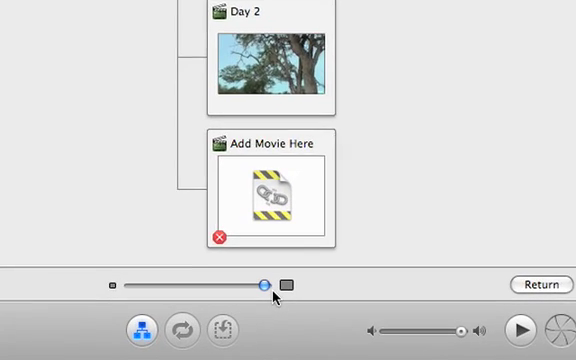
scroll("down", 3)
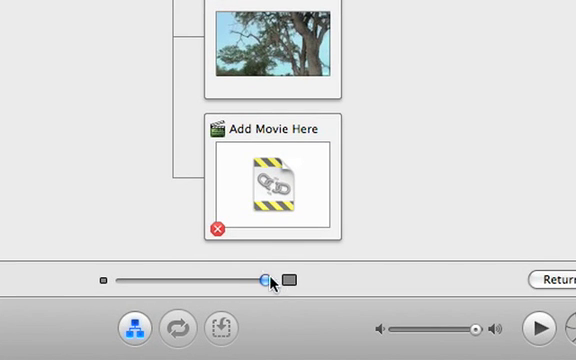
mouse_move(216, 228)
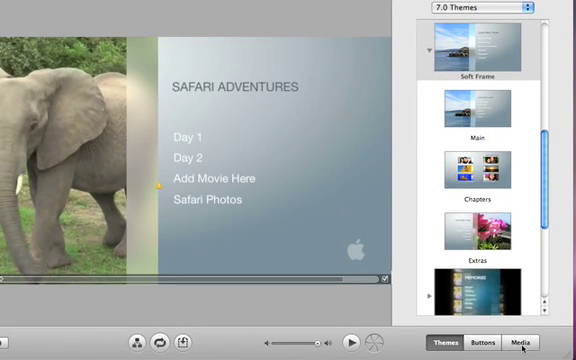
Bring up the Movies library in the media browser to choose a movie to add.
left_click(544, 344)
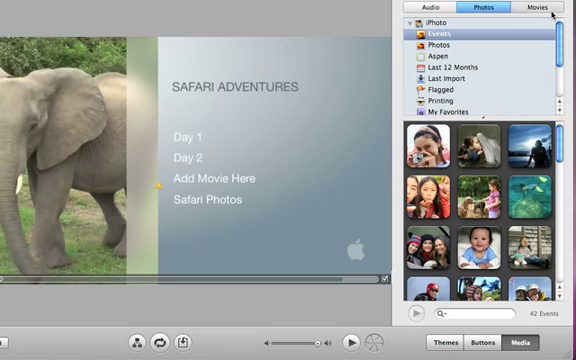
left_click(536, 8)
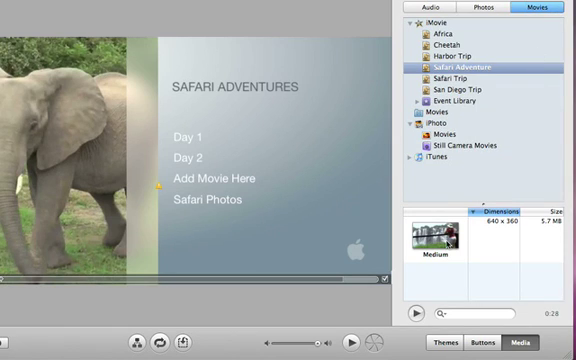